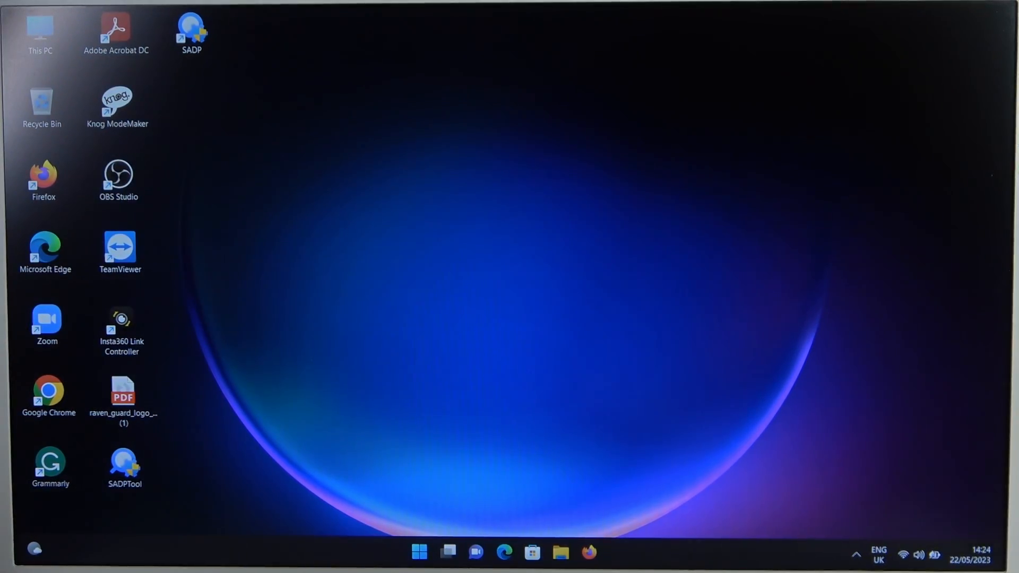
mouse_move(601, 495)
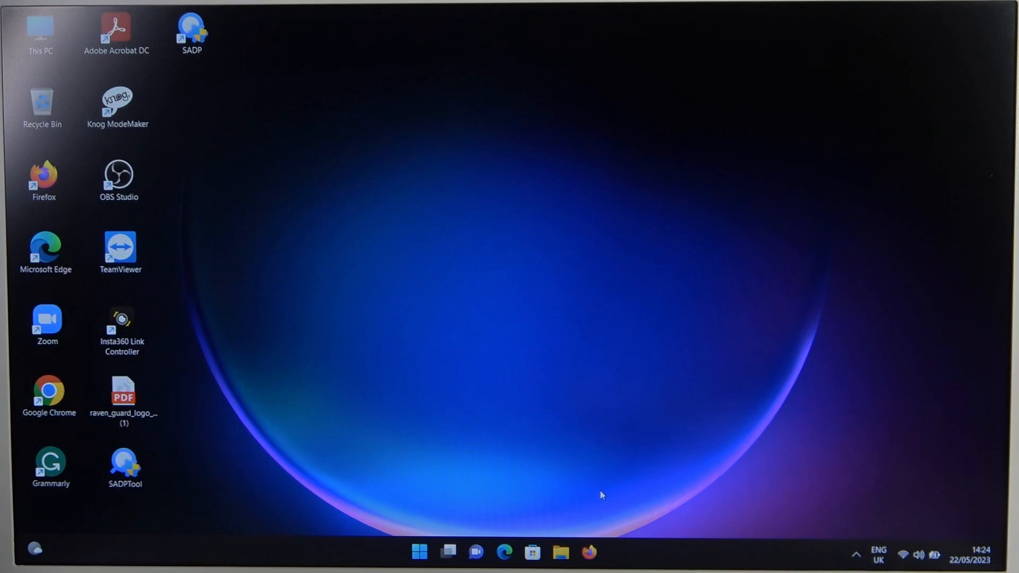
mouse_move(396, 502)
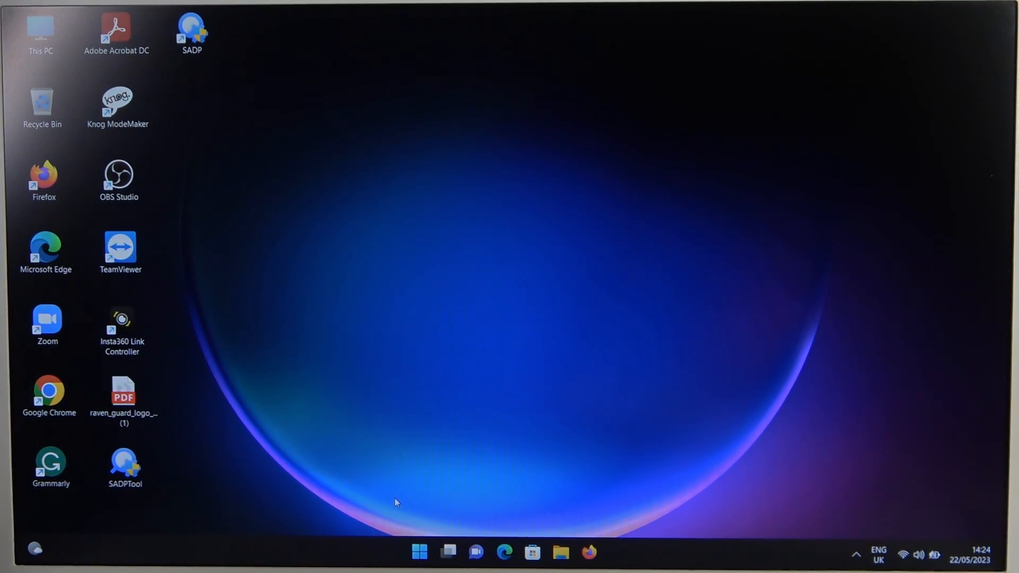
Launch Settings from Start, go to Bluetooth & devices and switch Bluetooth on
left_click(418, 552)
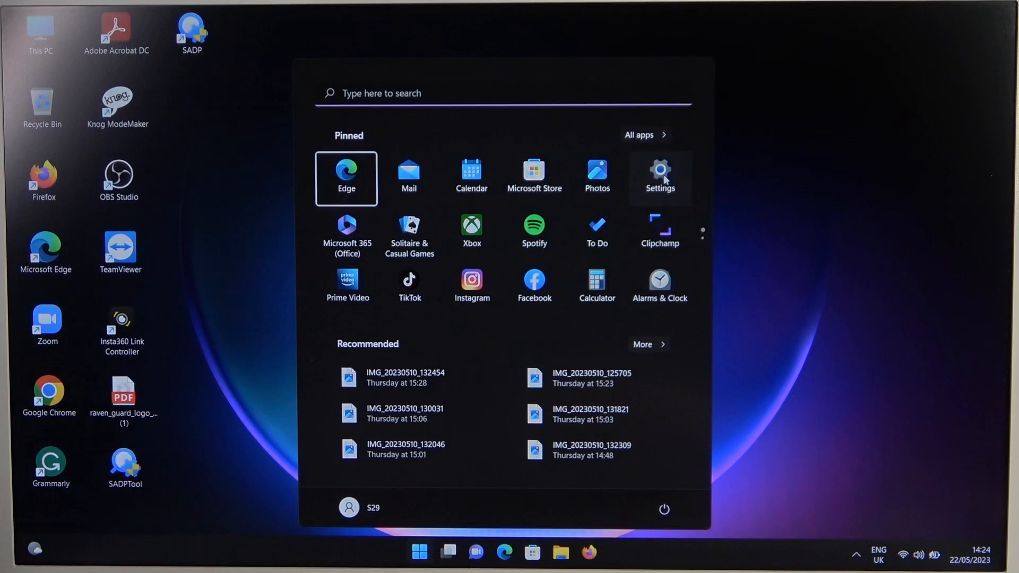
left_click(659, 178)
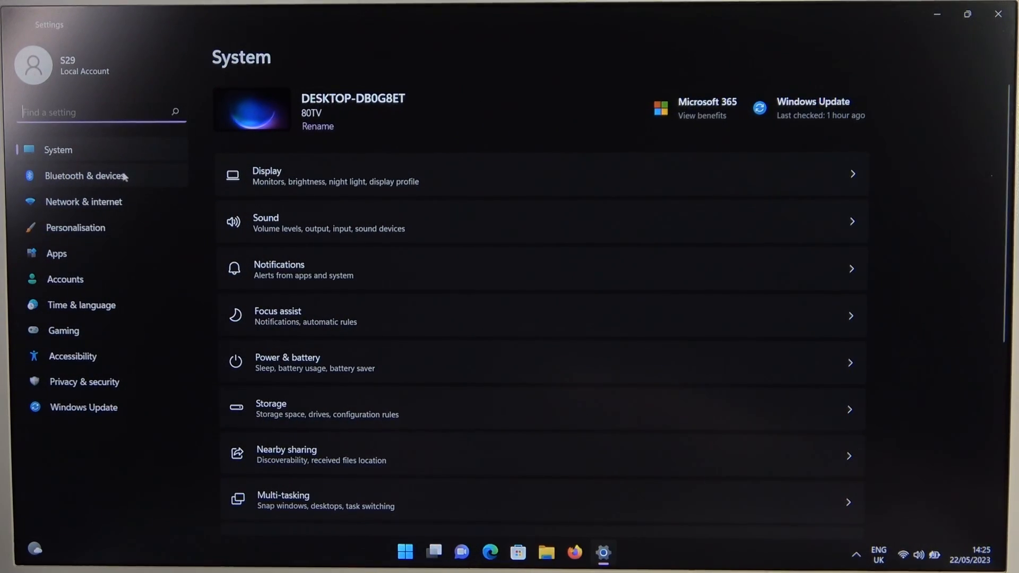
left_click(85, 175)
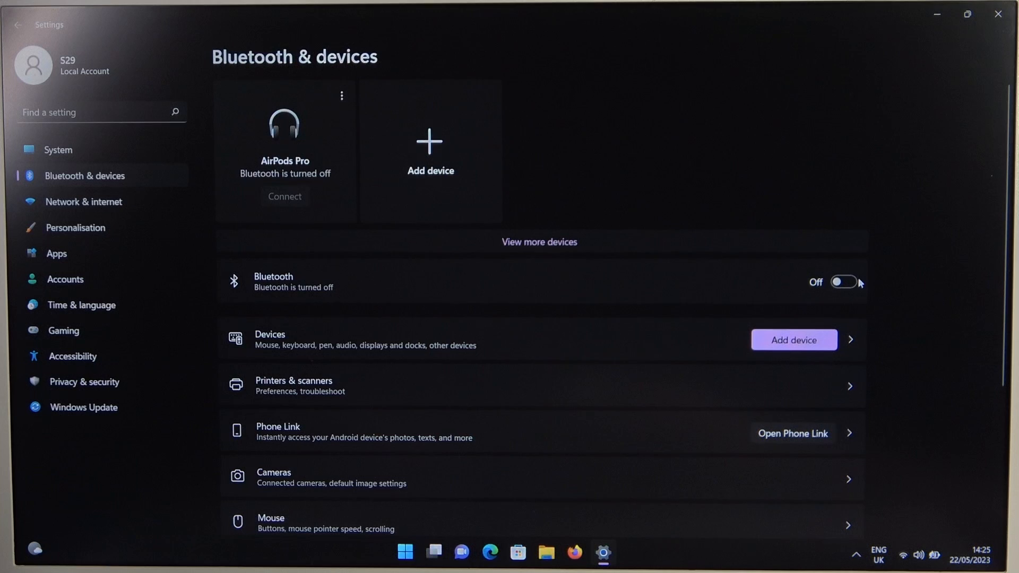
left_click(843, 282)
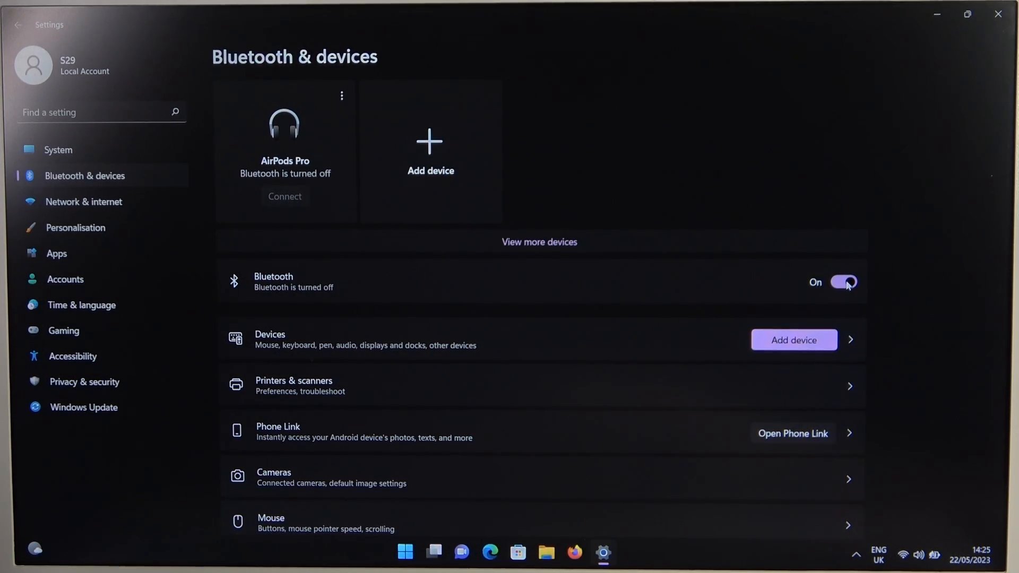
left_click(843, 282)
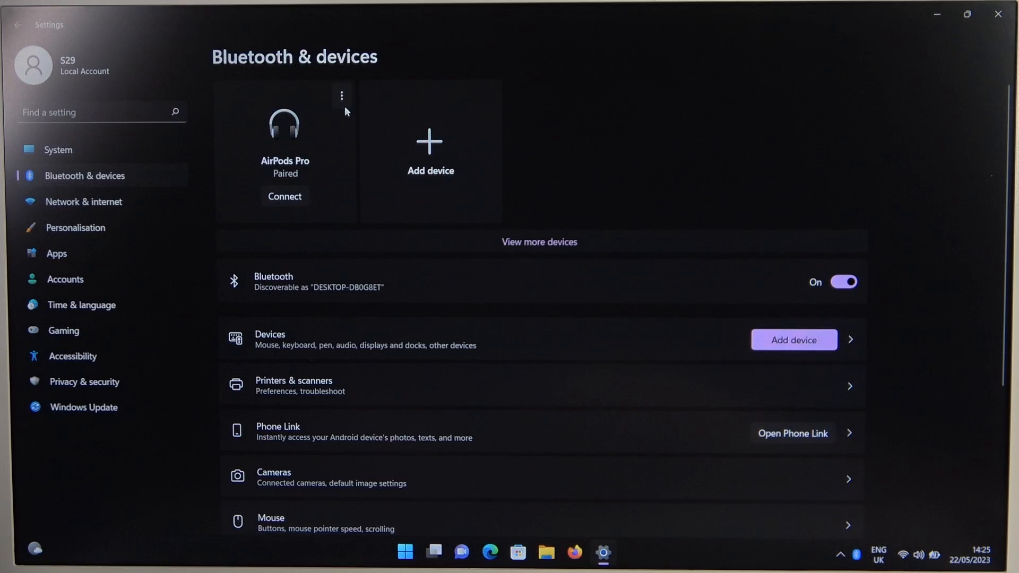
Add a Bluetooth device and pair the MOMENTUM TW 2 (Audio) earbuds, then dismiss the confirmation
left_click(429, 150)
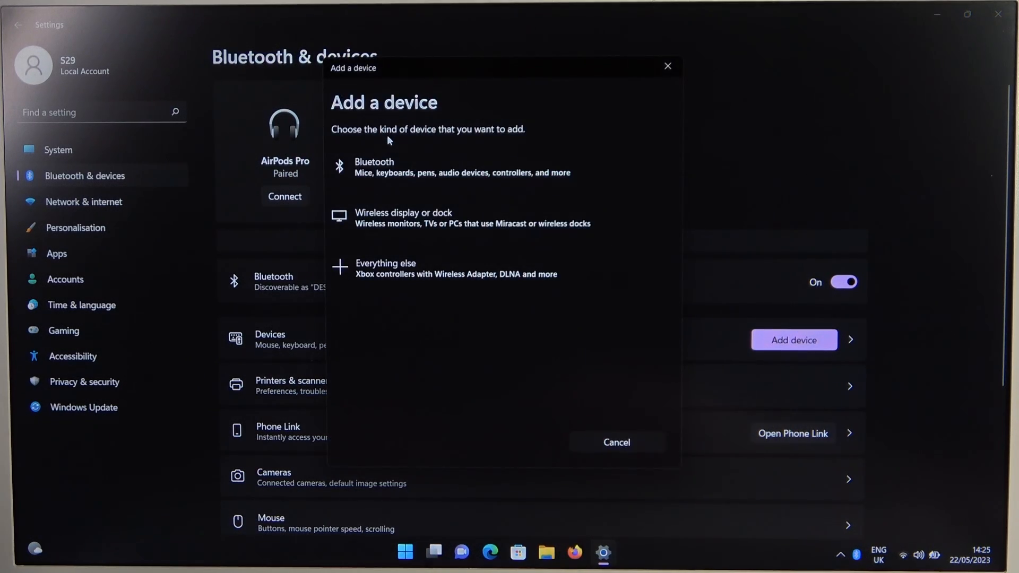
left_click(373, 167)
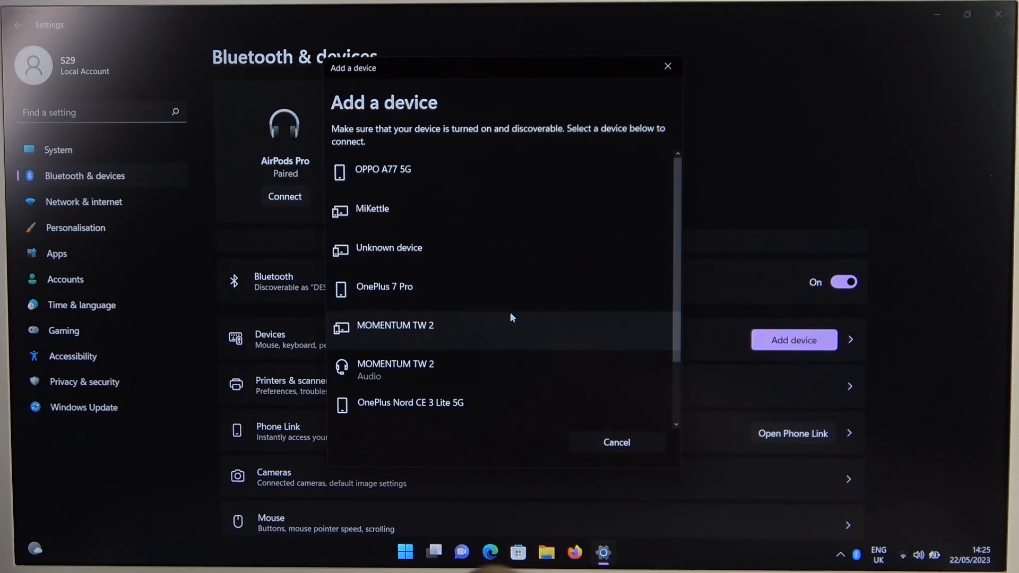
scroll("down", 3)
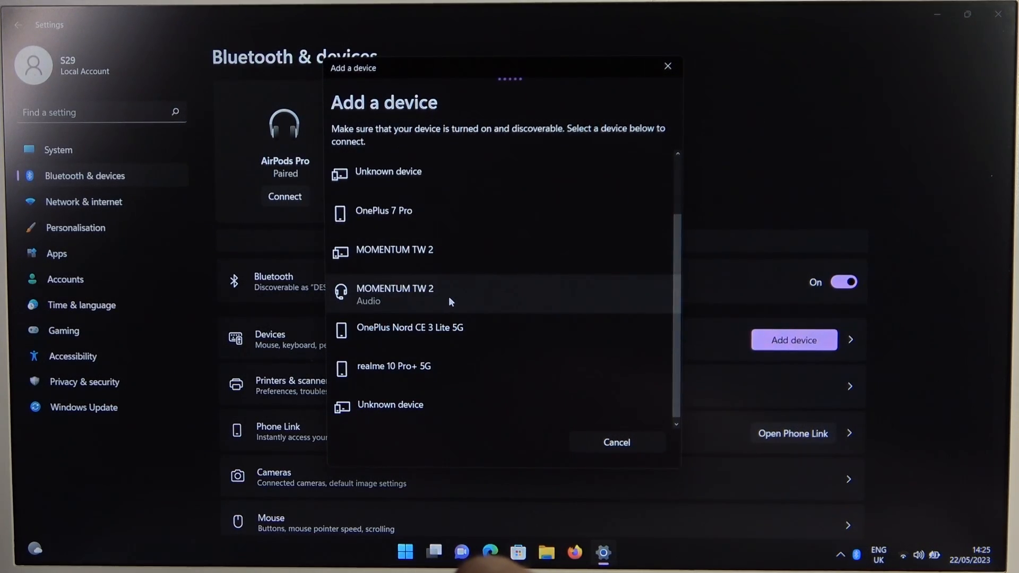
left_click(394, 294)
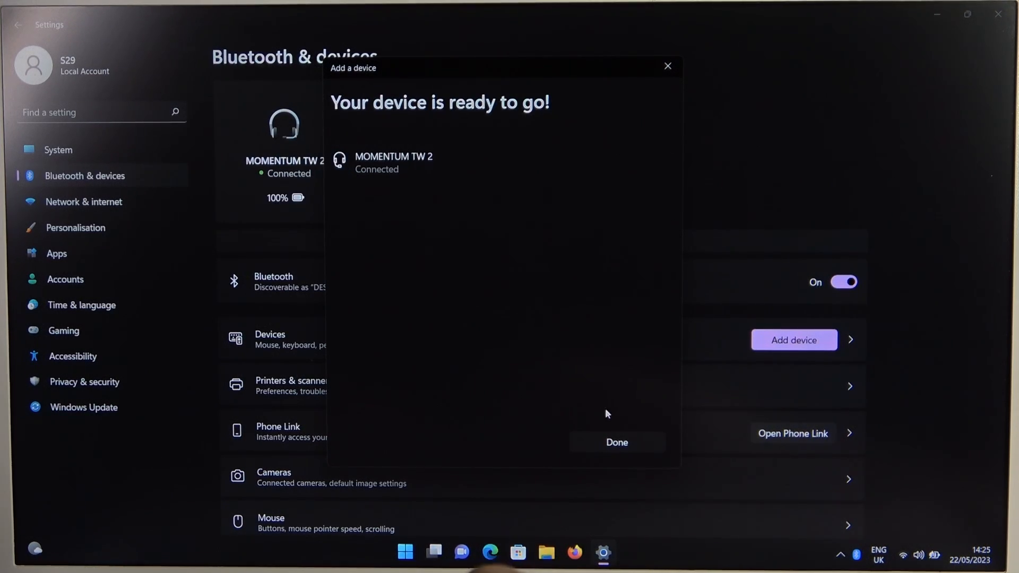
left_click(615, 441)
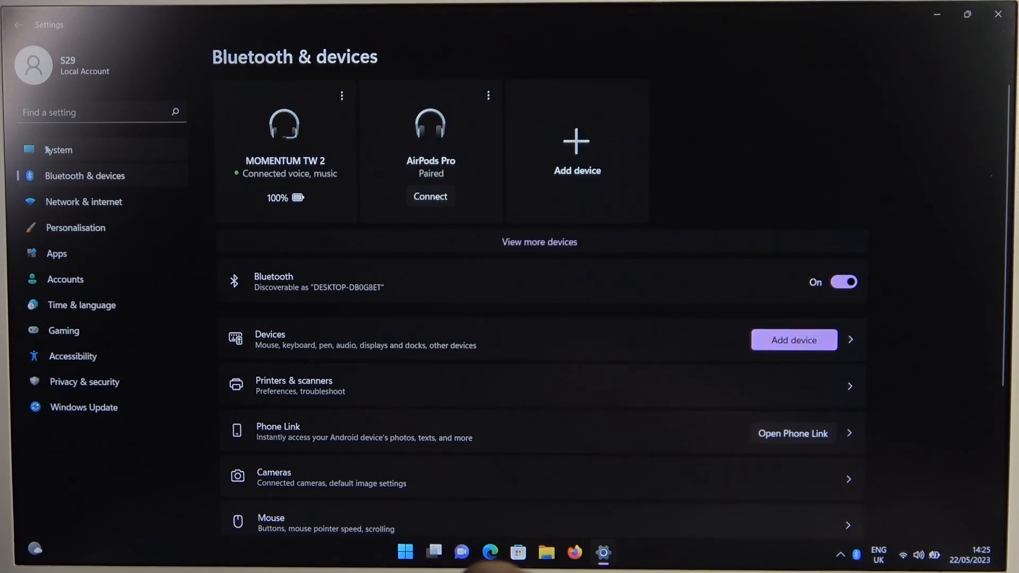
Go to the System settings to reach the Sound page with MOMENTUM TW 2 as output
left_click(57, 150)
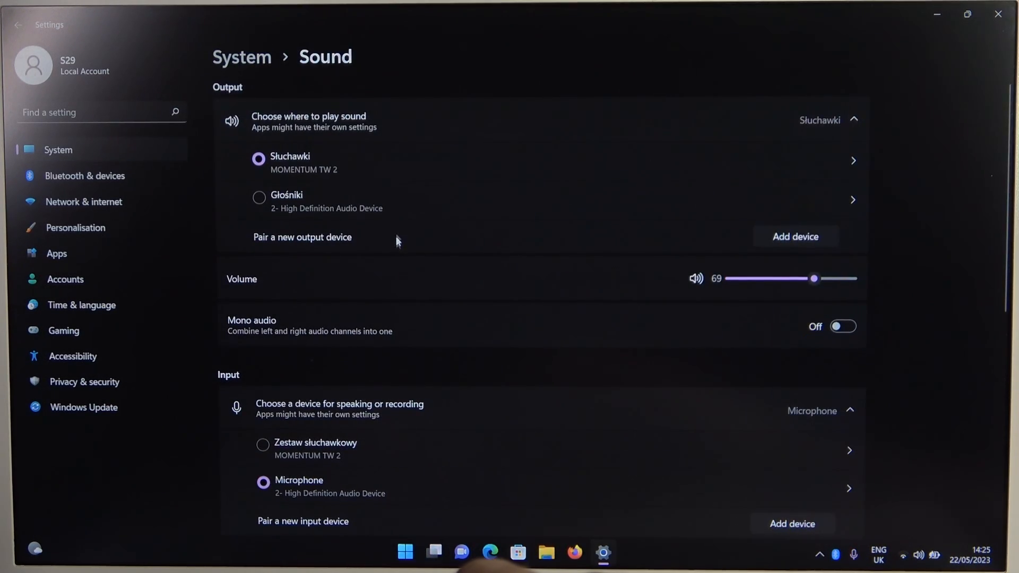
mouse_move(435, 357)
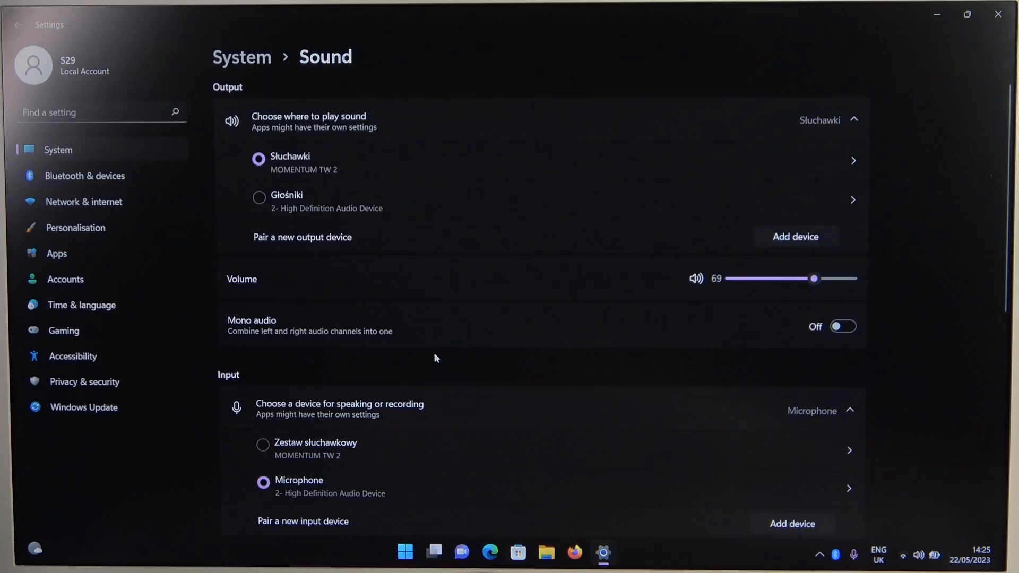